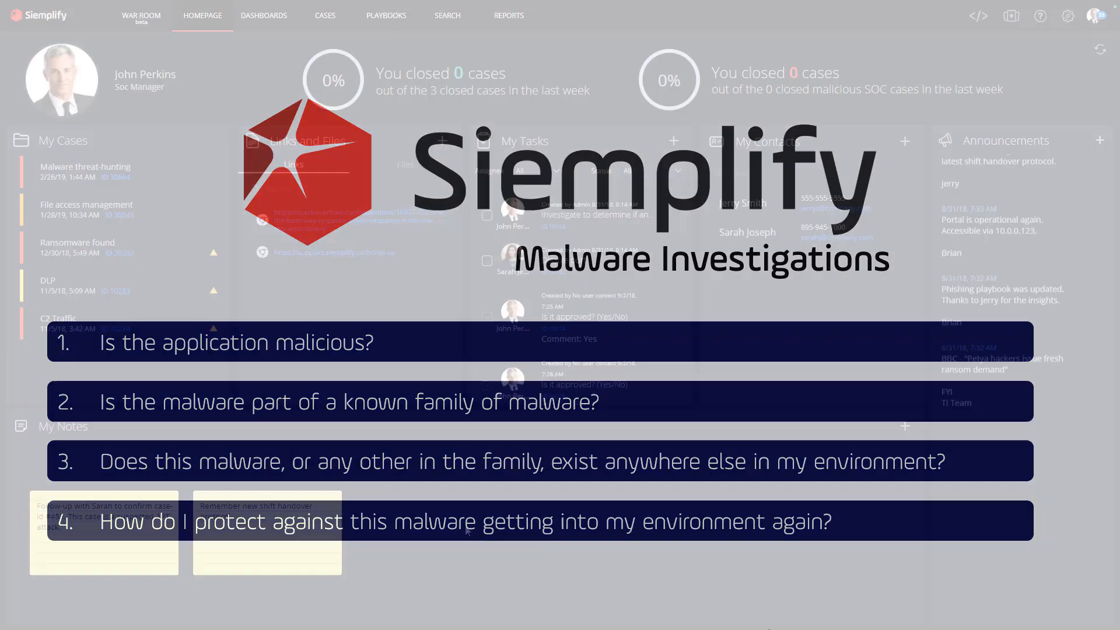
# Dismiss the intro overlay and show the nine open cases in the CASES list
pyautogui.click(324, 15)
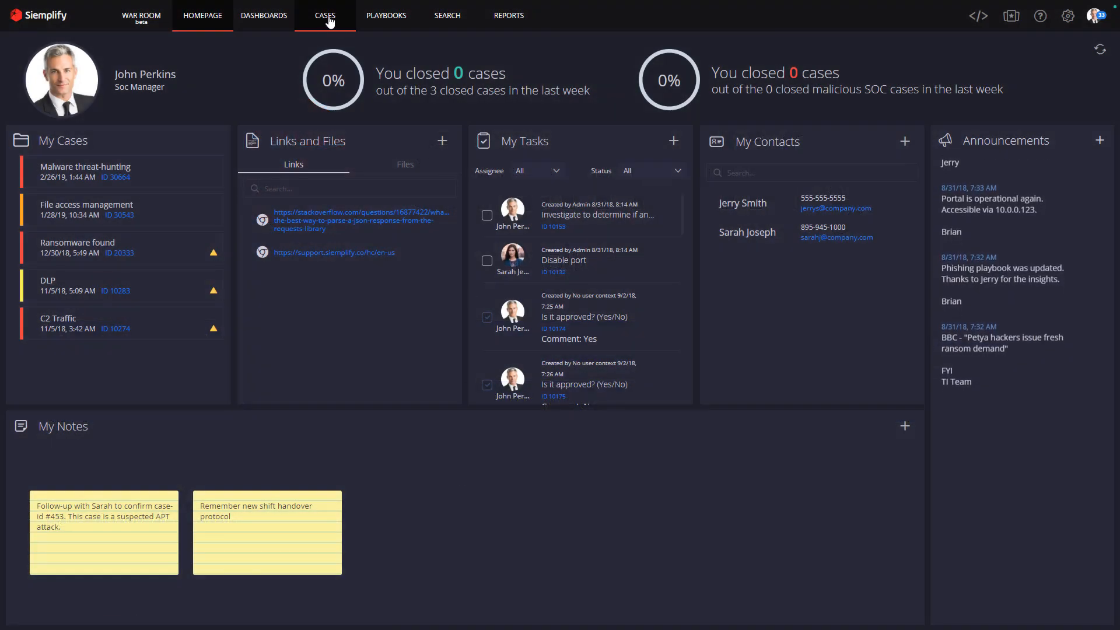
pyautogui.click(324, 15)
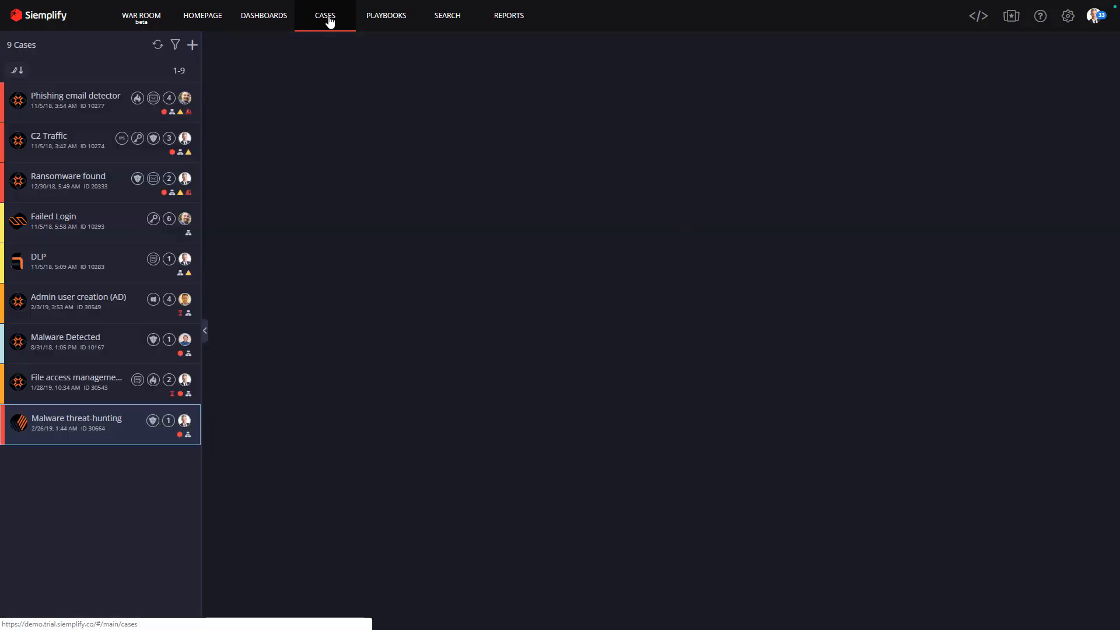
# Open the Malware threat-hunting case and display its Malware Threat-Hunt (CB) playbook graph
pyautogui.click(77, 418)
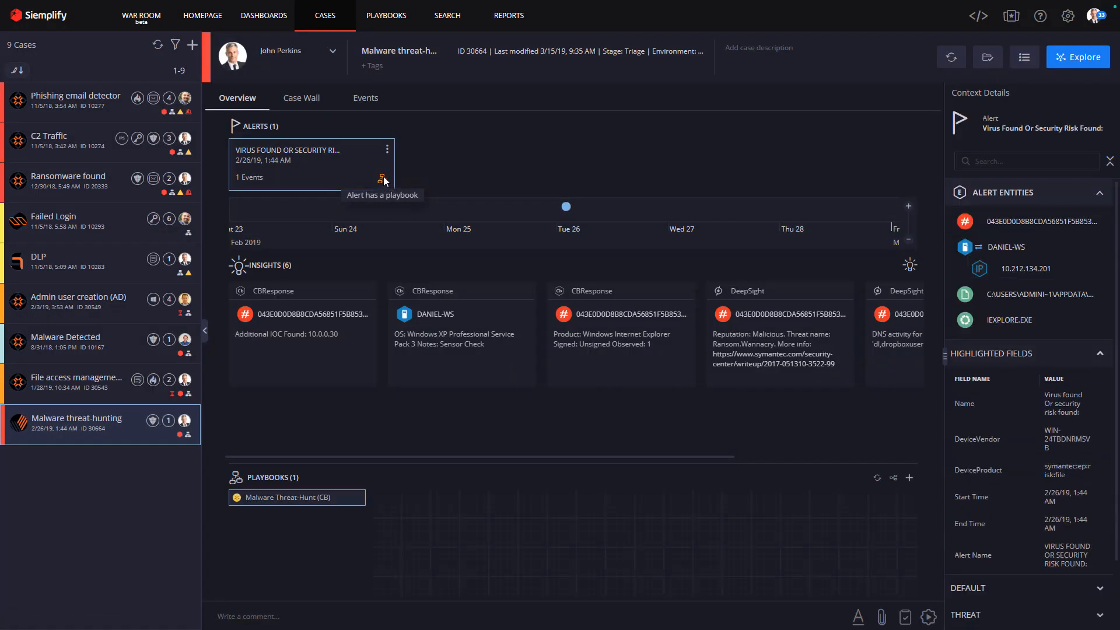
pyautogui.click(297, 497)
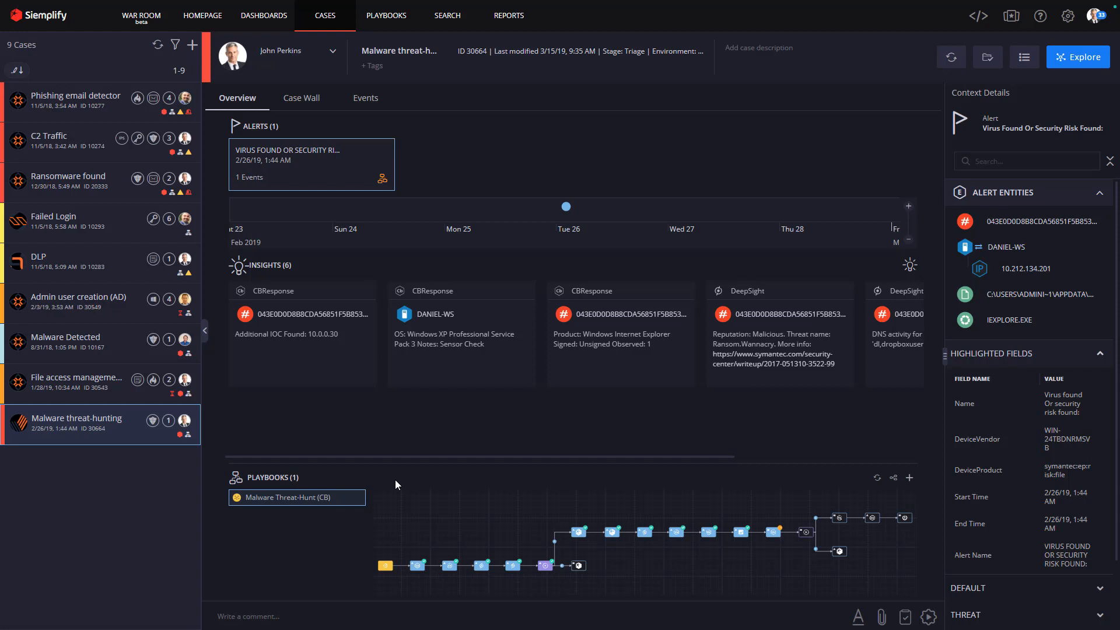
pyautogui.click(386, 16)
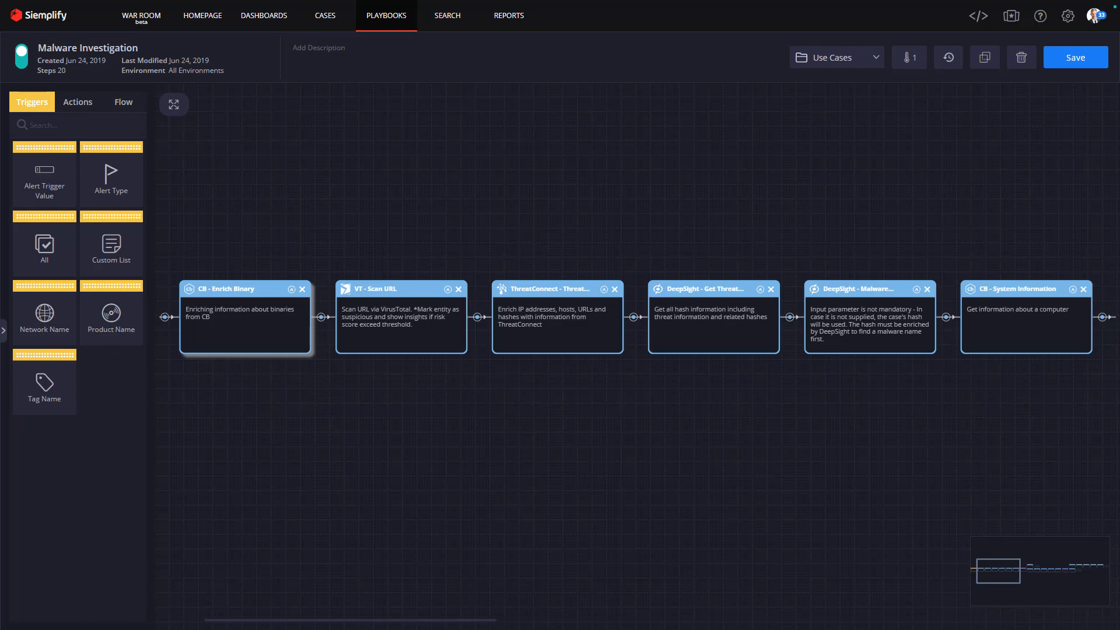
pyautogui.moveTo(235, 325)
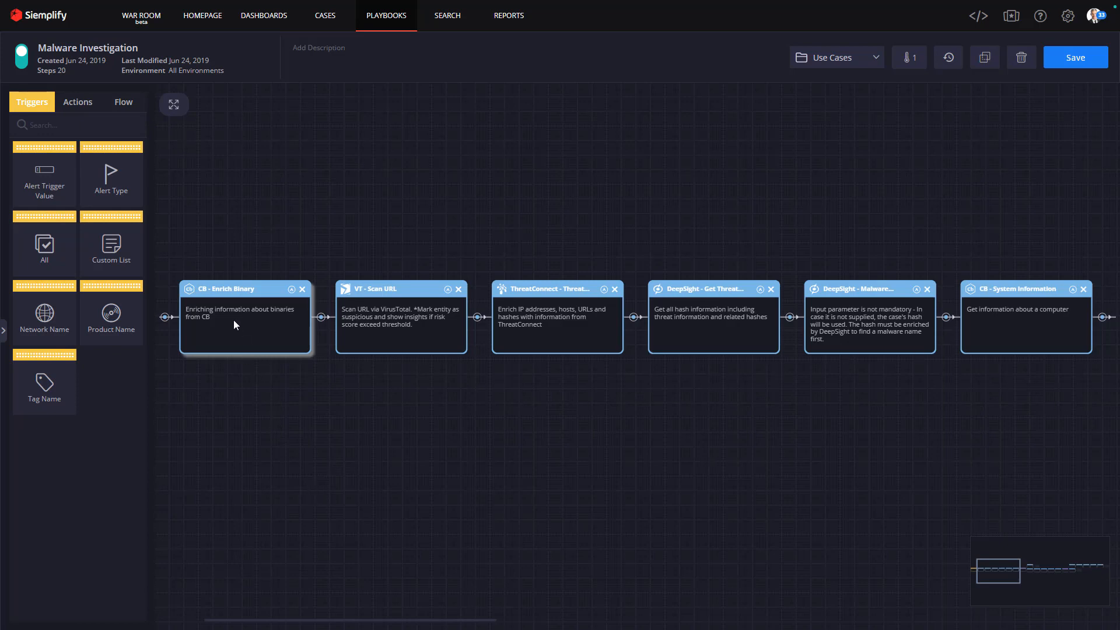
pyautogui.moveTo(191, 299)
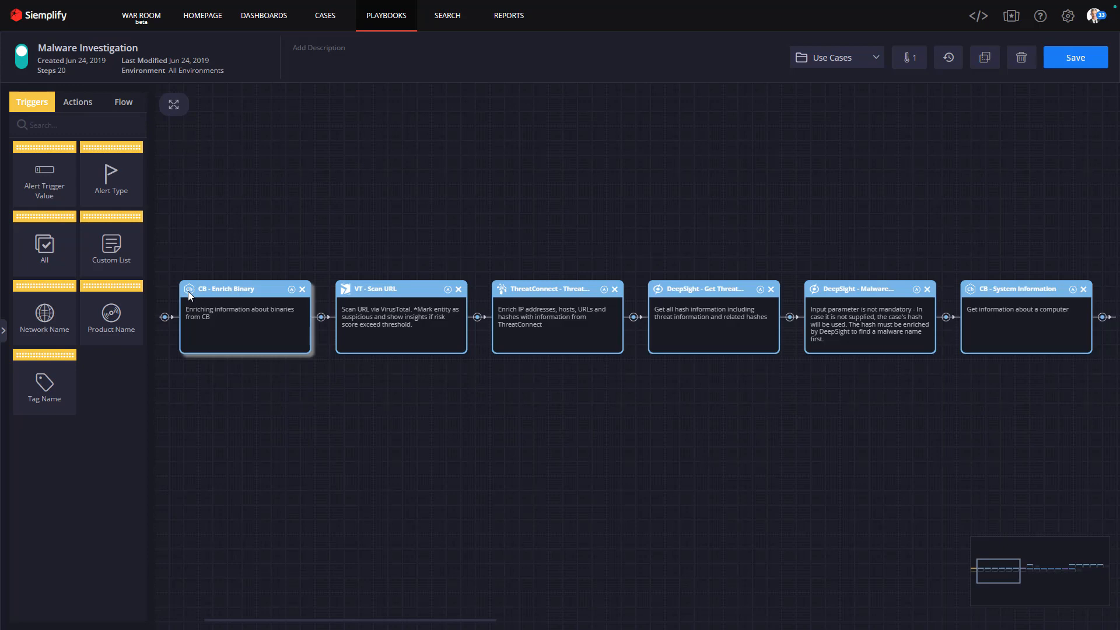
pyautogui.moveTo(637, 293)
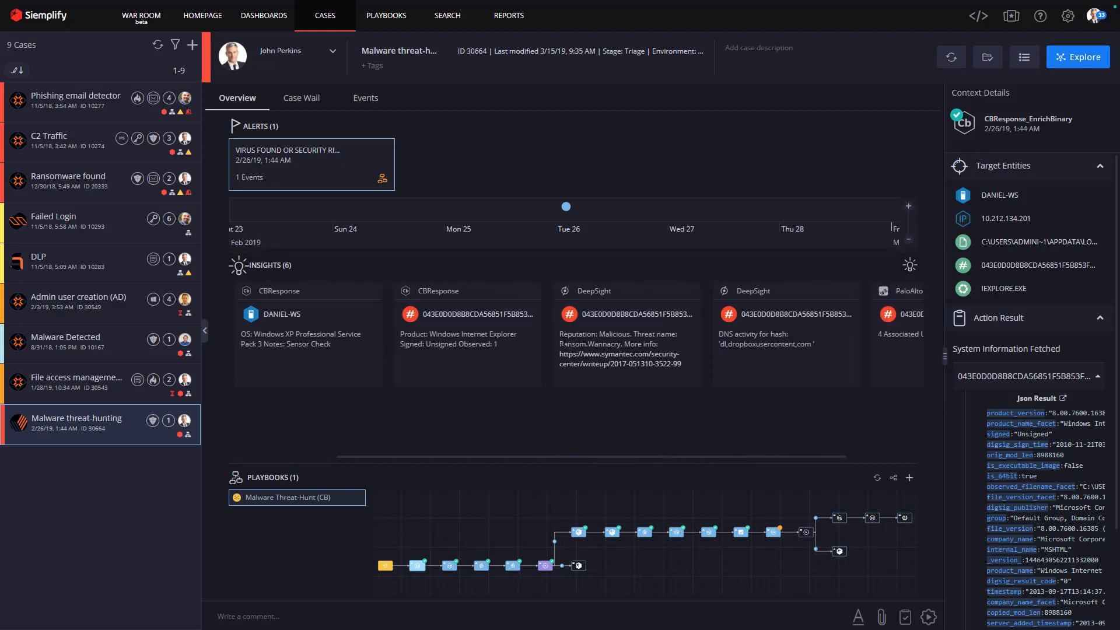
# Highlight the Ransom.Wannacry insight and inspect the Is App Malicious? decision results
pyautogui.moveTo(559, 343); pyautogui.dragTo(682, 354)
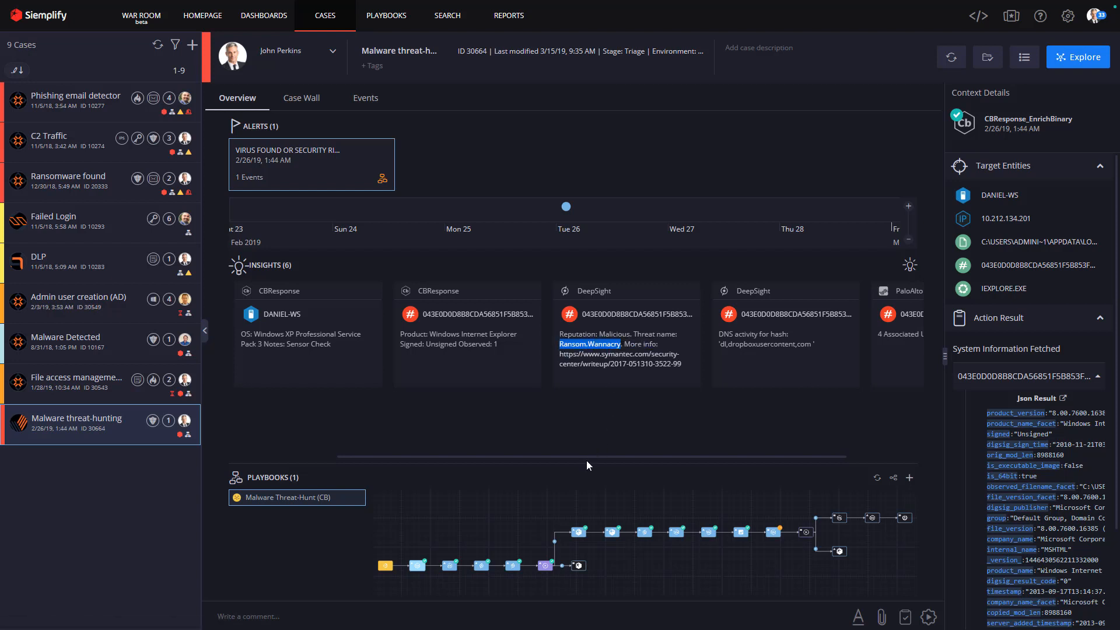
pyautogui.moveTo(541, 483)
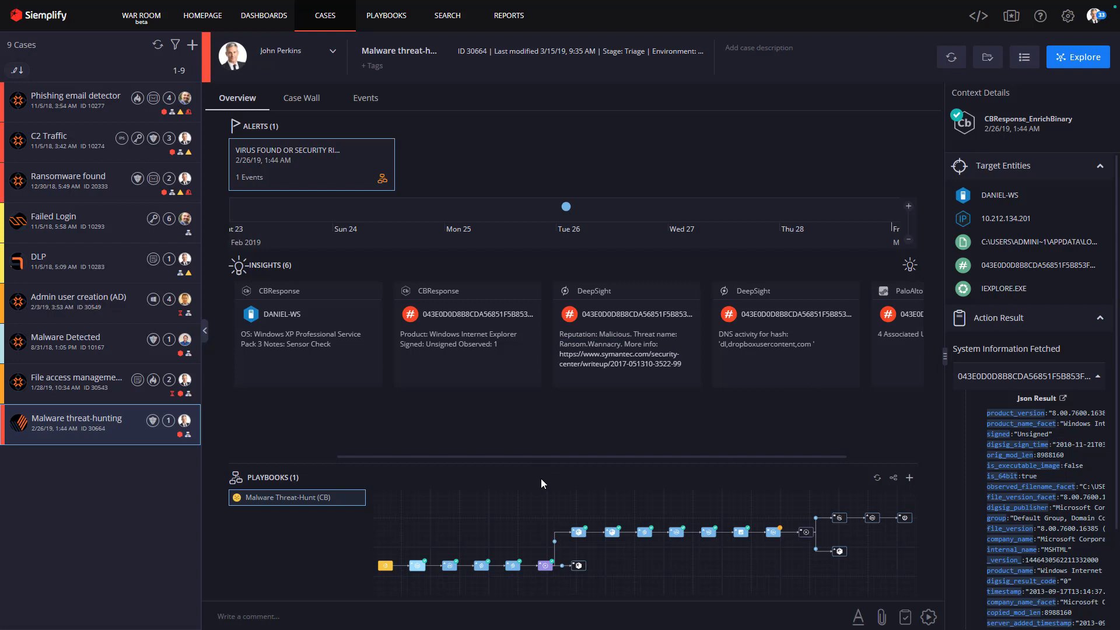
pyautogui.click(544, 566)
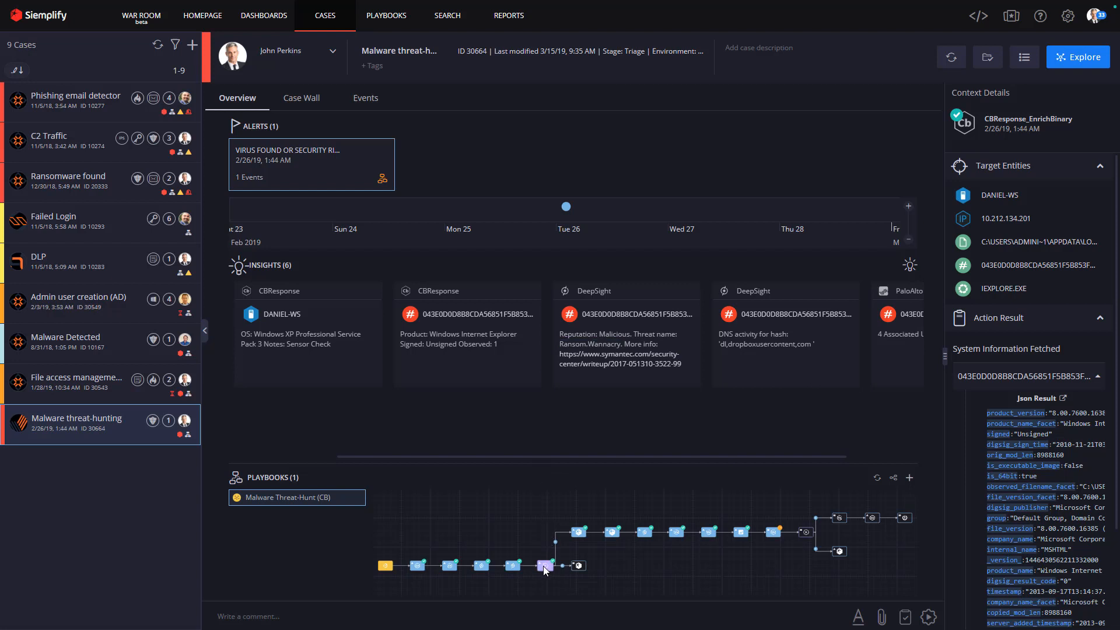
pyautogui.click(579, 532)
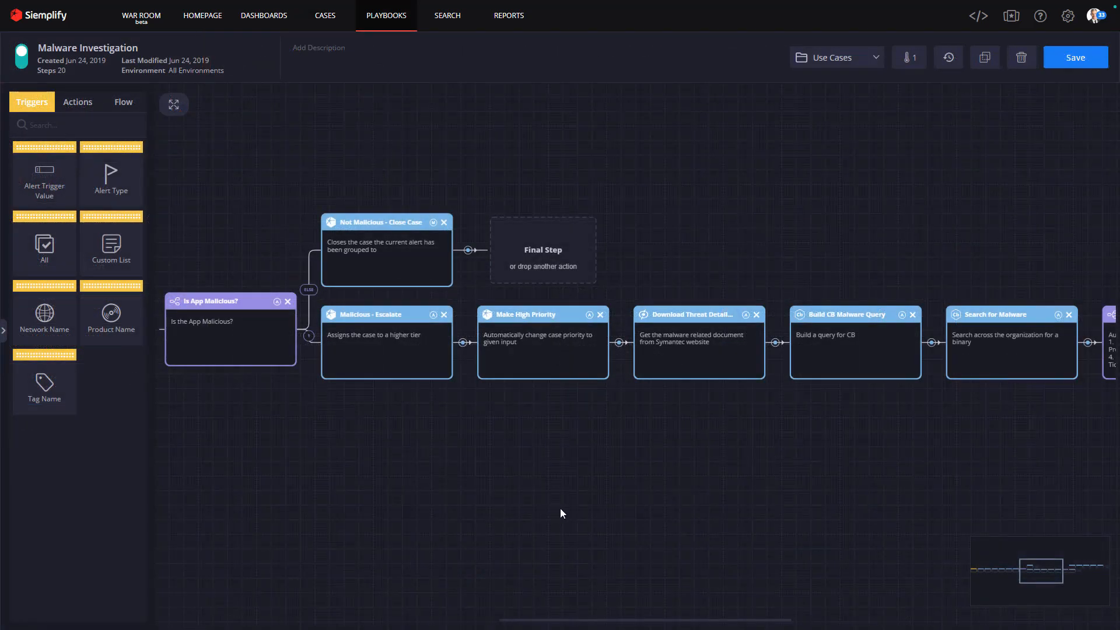
pyautogui.moveTo(748, 453)
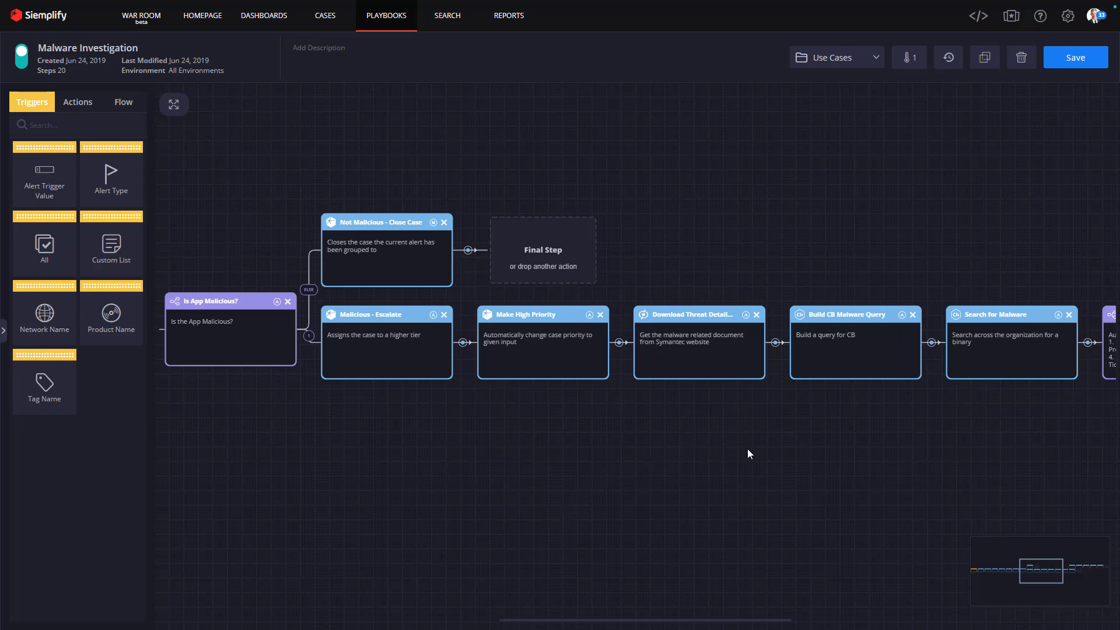
pyautogui.moveTo(1017, 399)
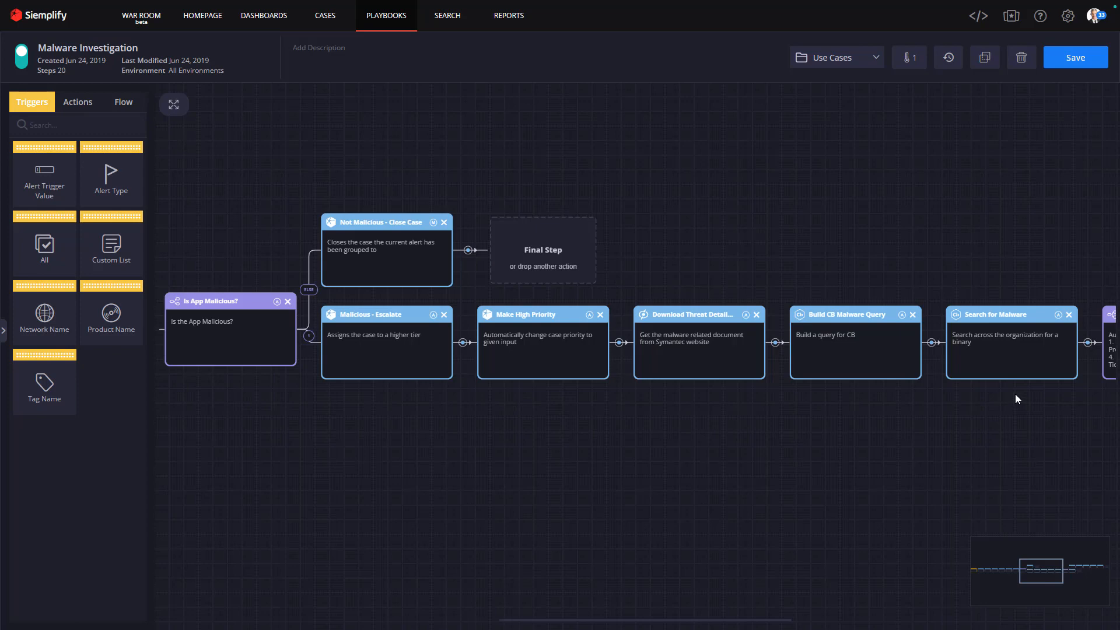
pyautogui.moveTo(943, 332)
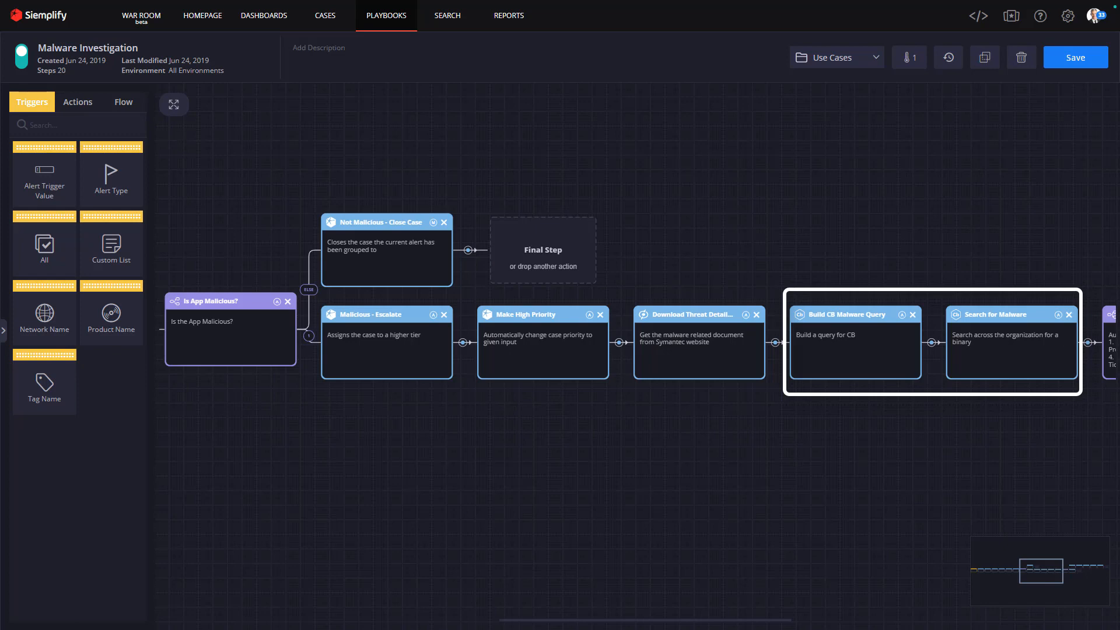
# Review the condition results, the malware document, and the built hash query list
pyautogui.click(324, 15)
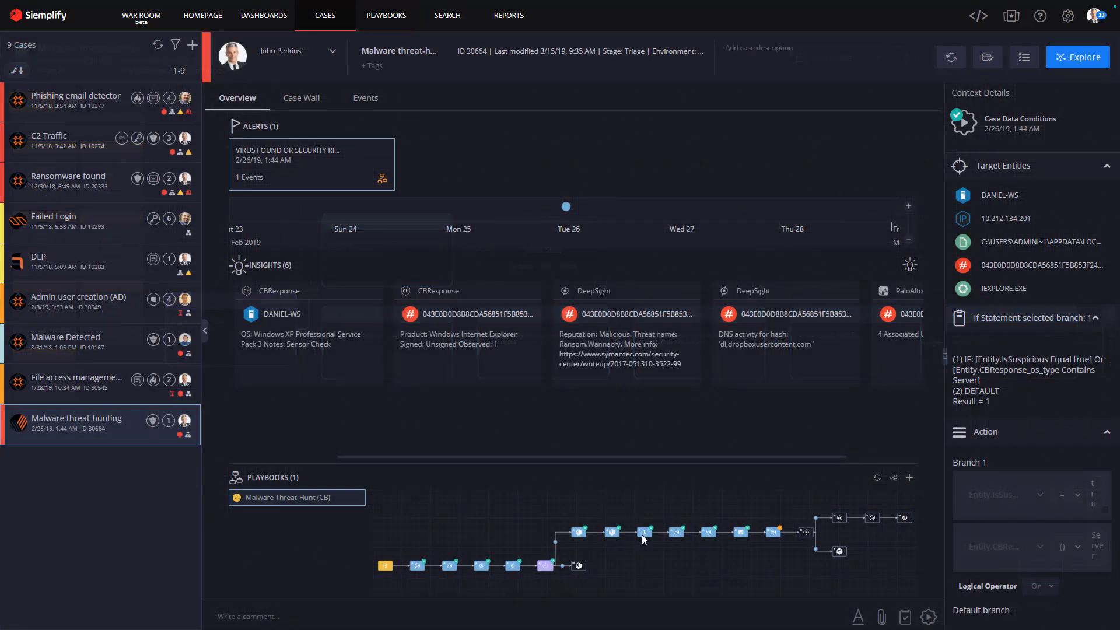
pyautogui.click(643, 532)
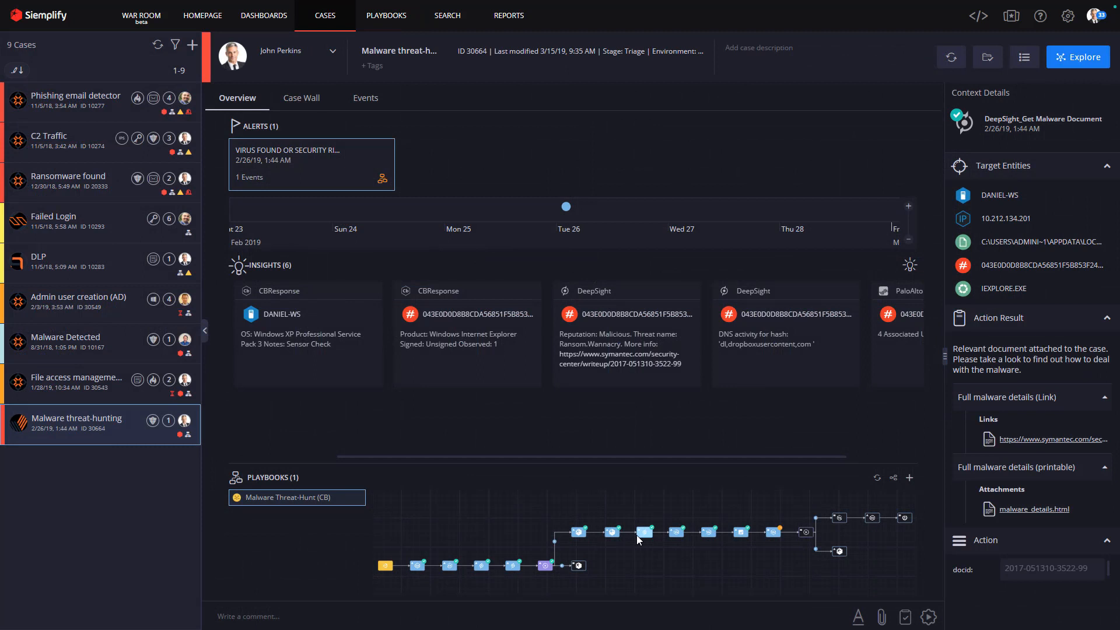
pyautogui.moveTo(681, 538)
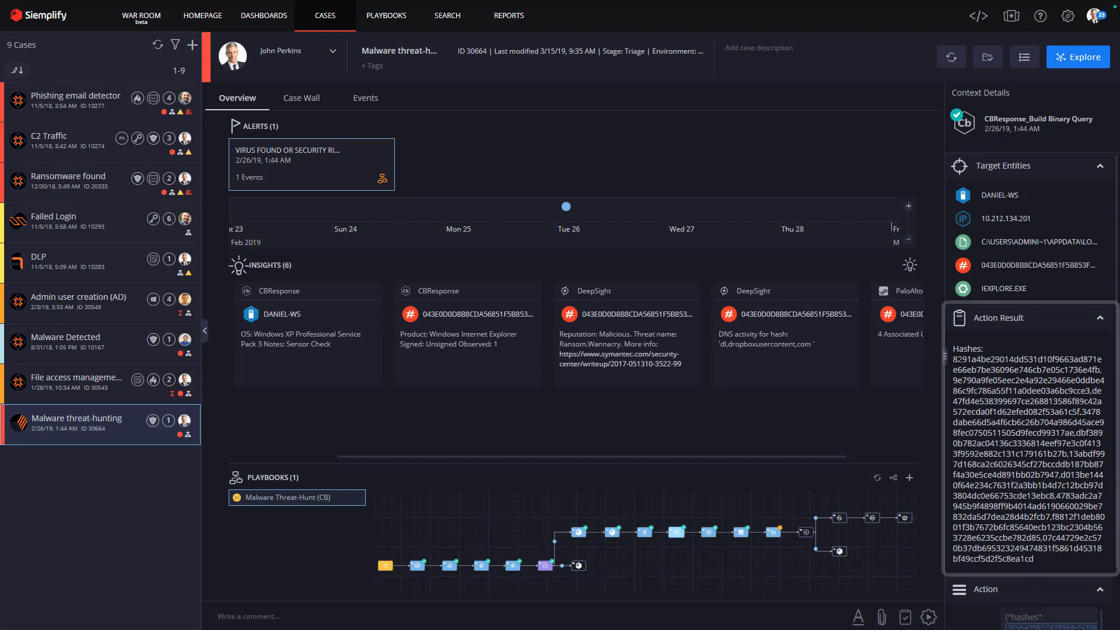
pyautogui.moveTo(954, 359); pyautogui.dragTo(1034, 559)
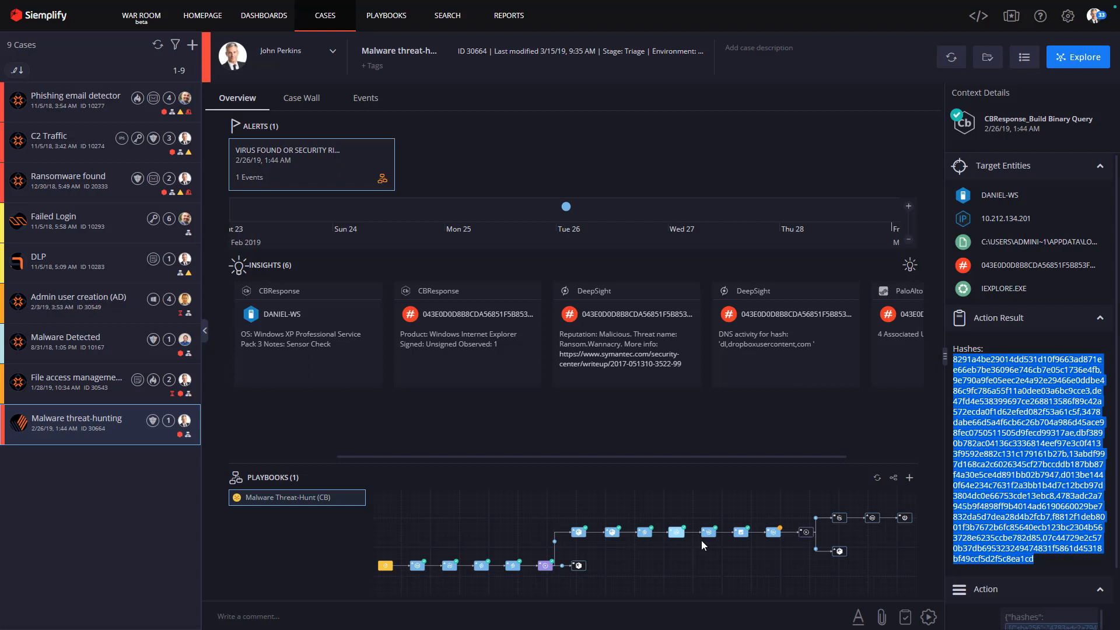
pyautogui.moveTo(709, 530)
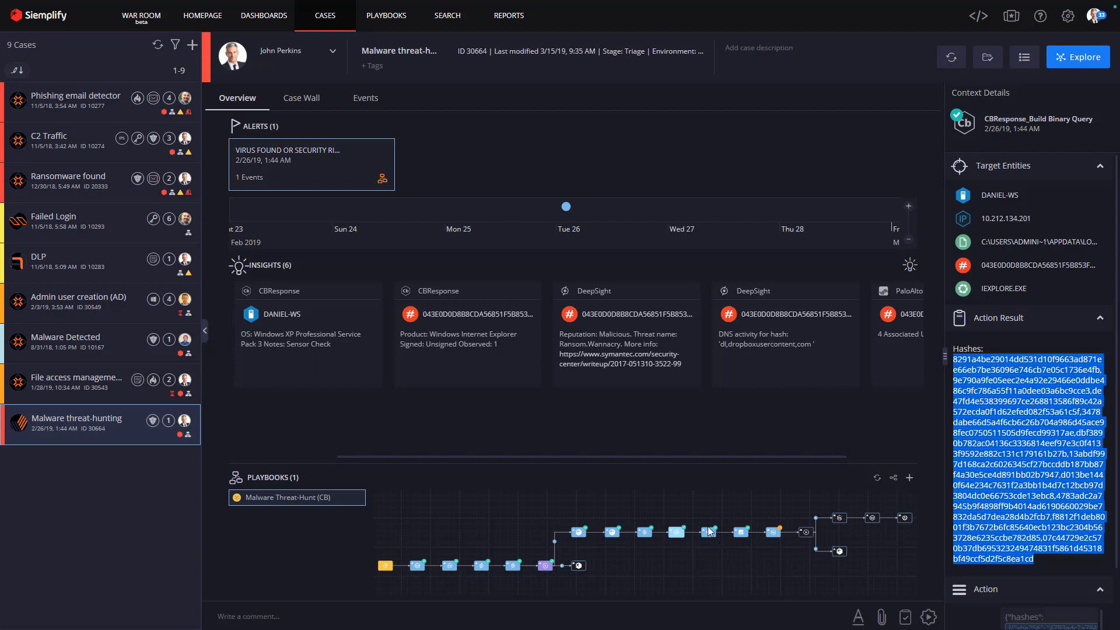
# Check the Binary Search for hosts running those hashes, then the next step
pyautogui.click(710, 532)
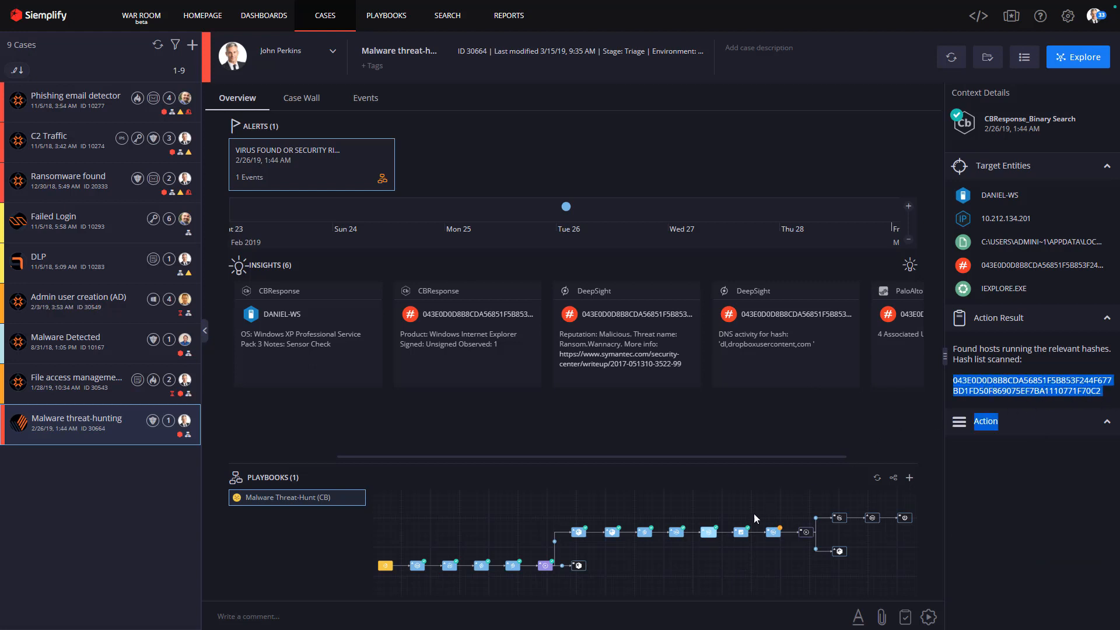
pyautogui.moveTo(744, 541)
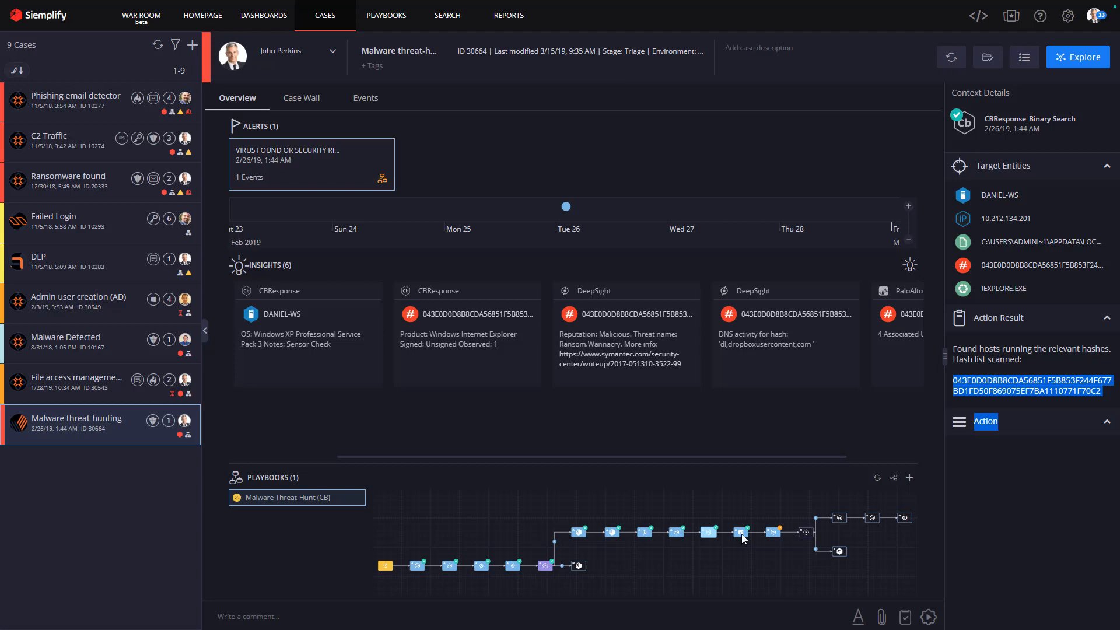
pyautogui.click(386, 15)
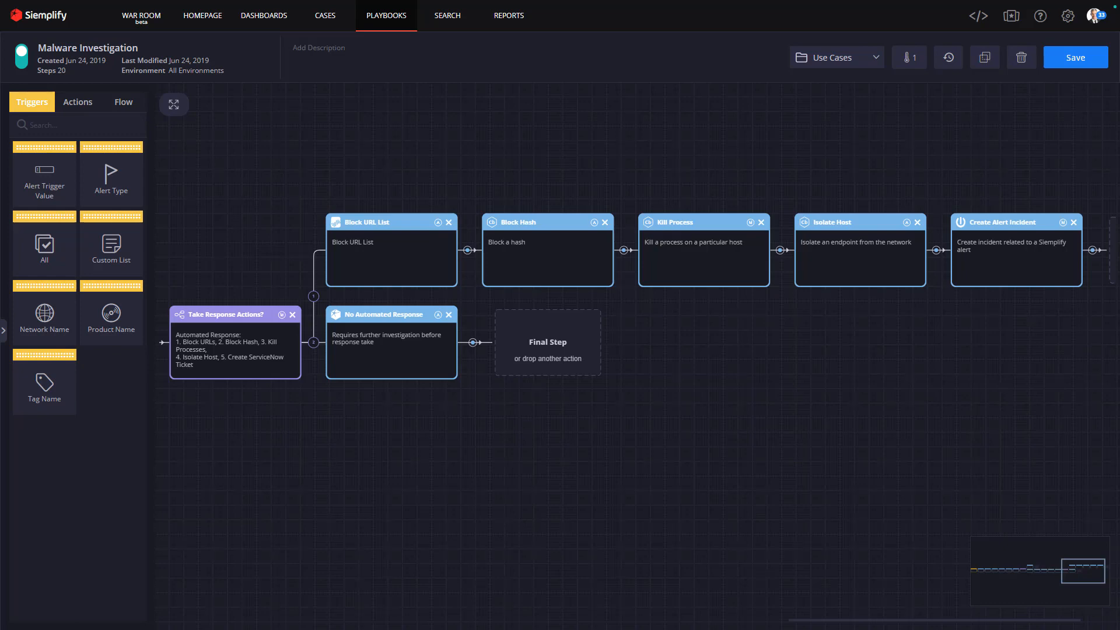
pyautogui.moveTo(563, 530)
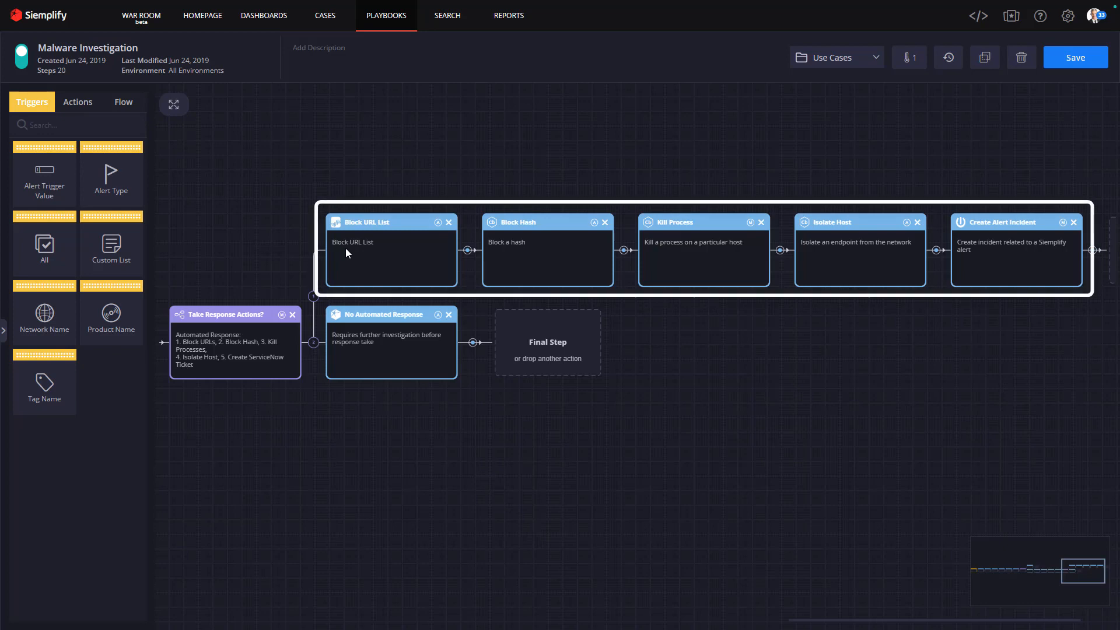
pyautogui.moveTo(508, 255)
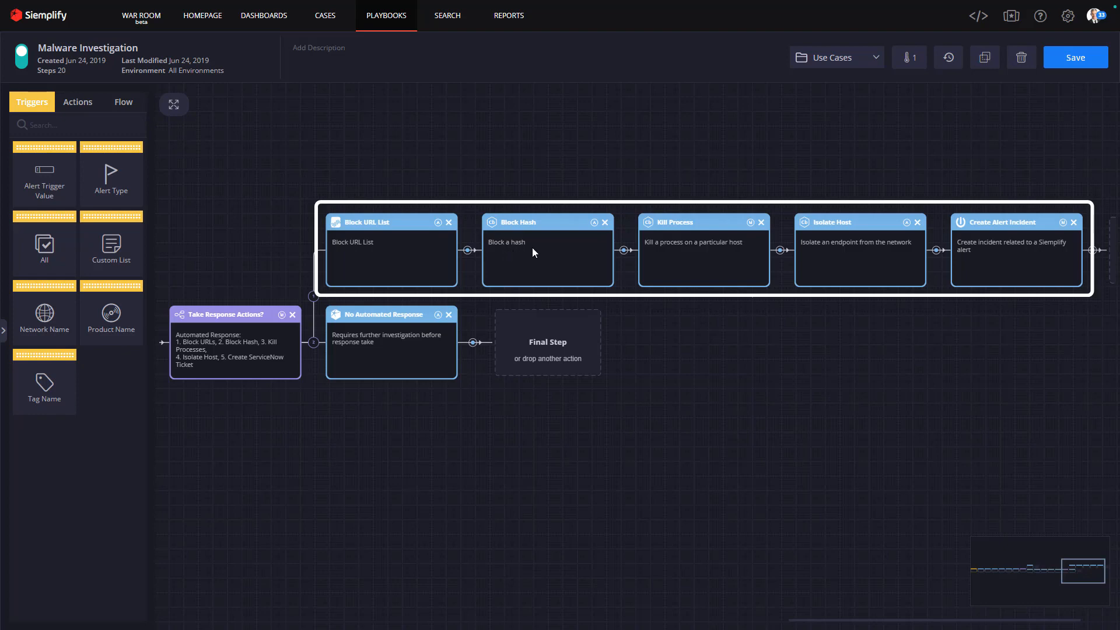
pyautogui.moveTo(813, 242)
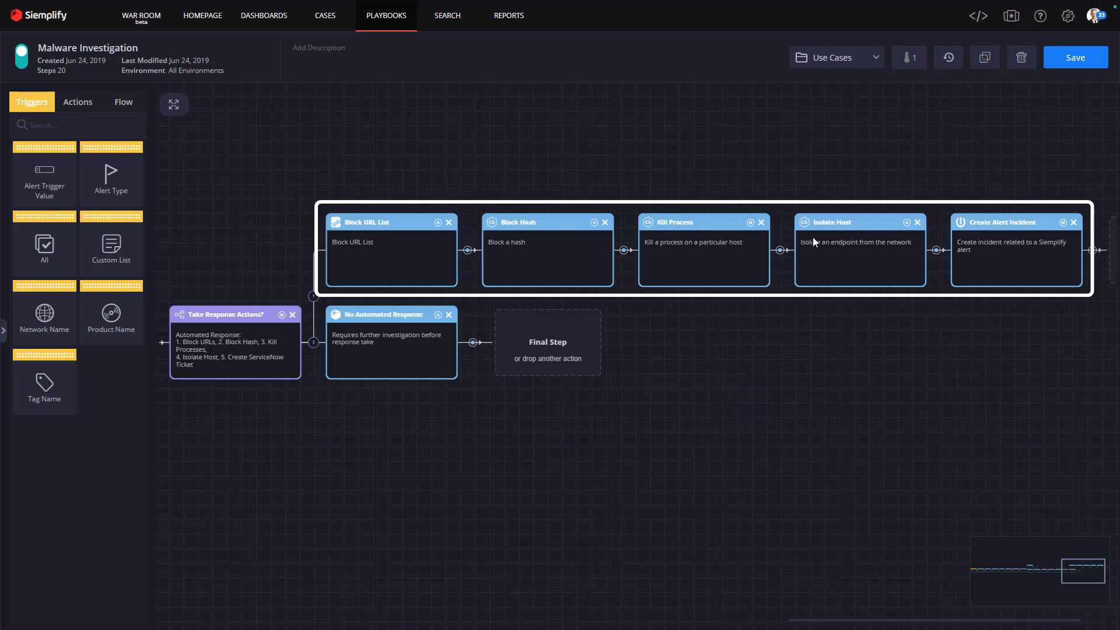